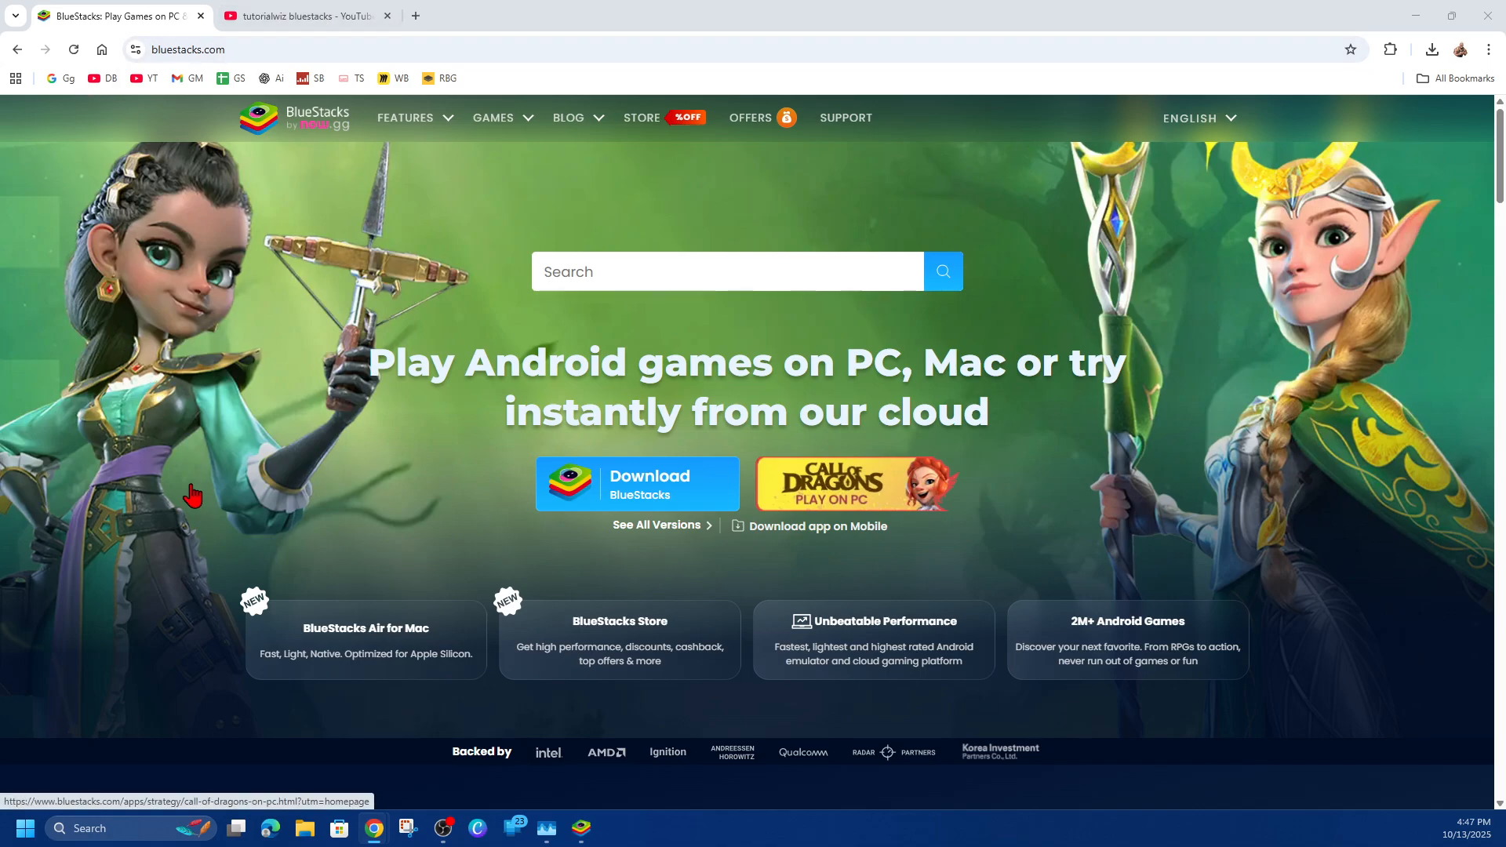
mouse_move(221, 360)
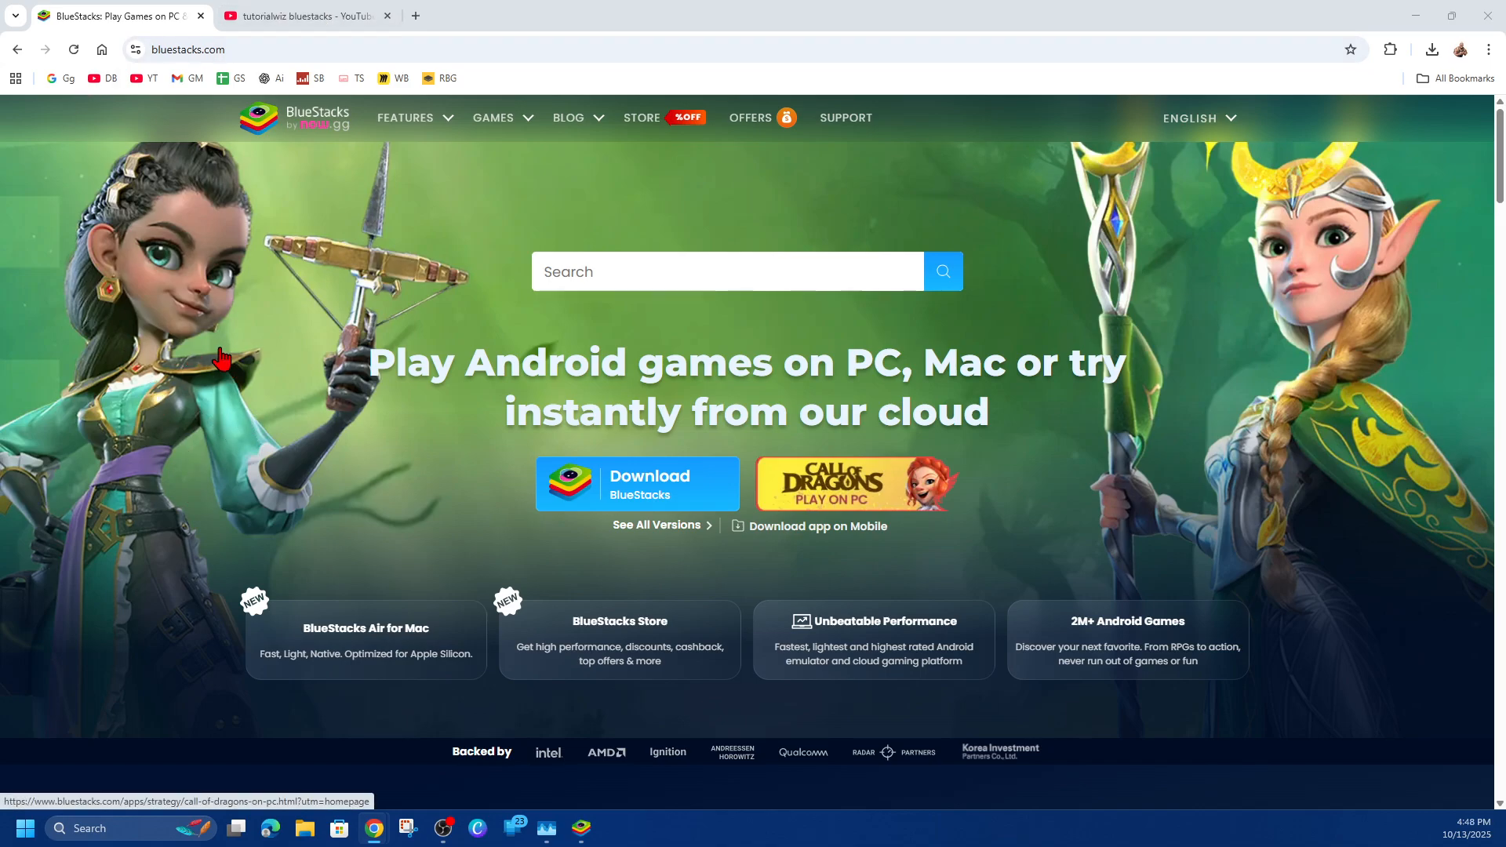
mouse_move(301, 382)
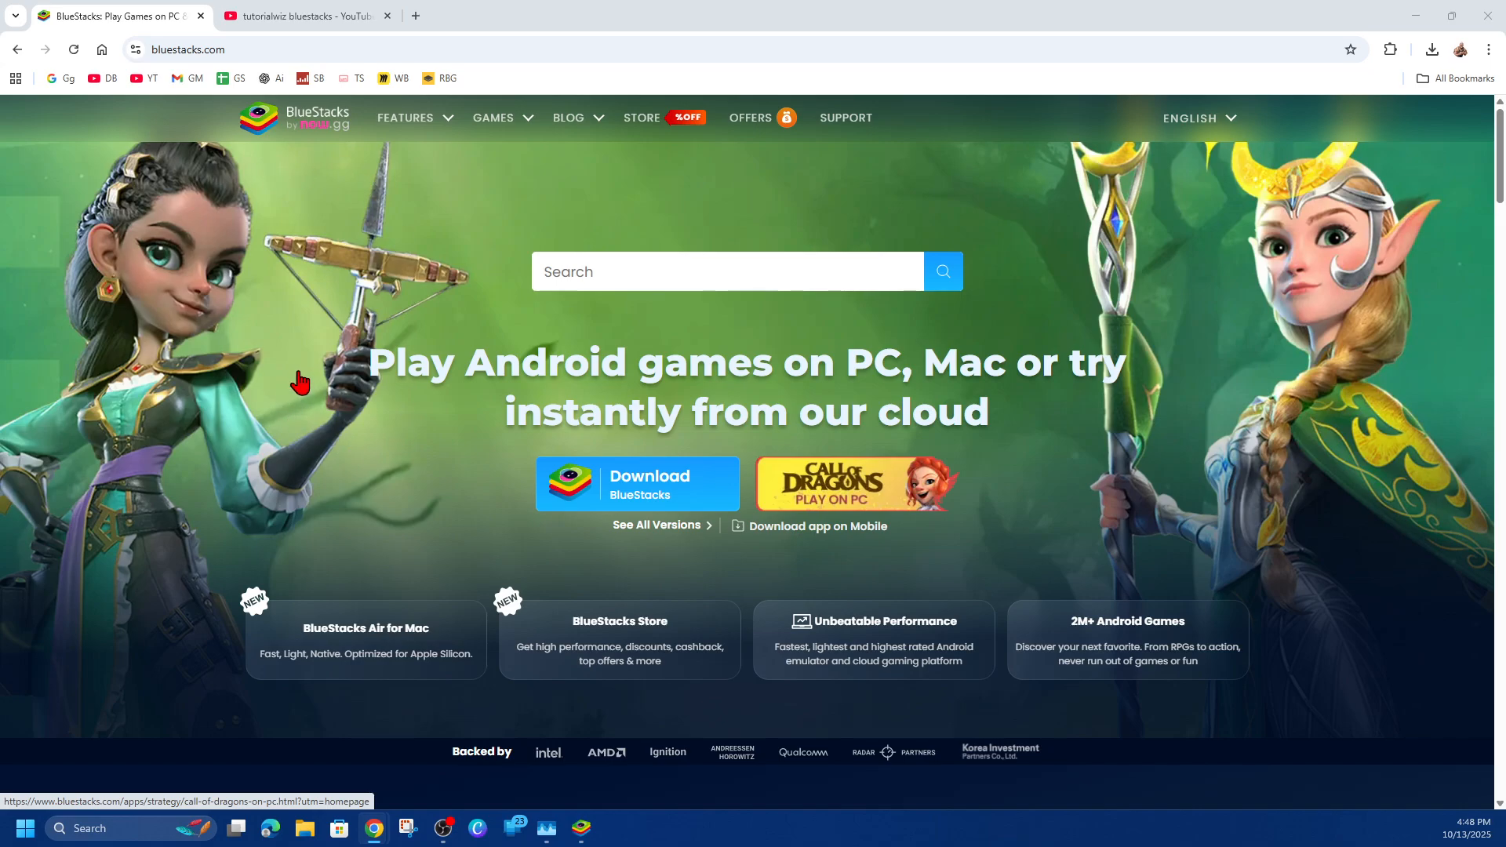
mouse_move(123, 337)
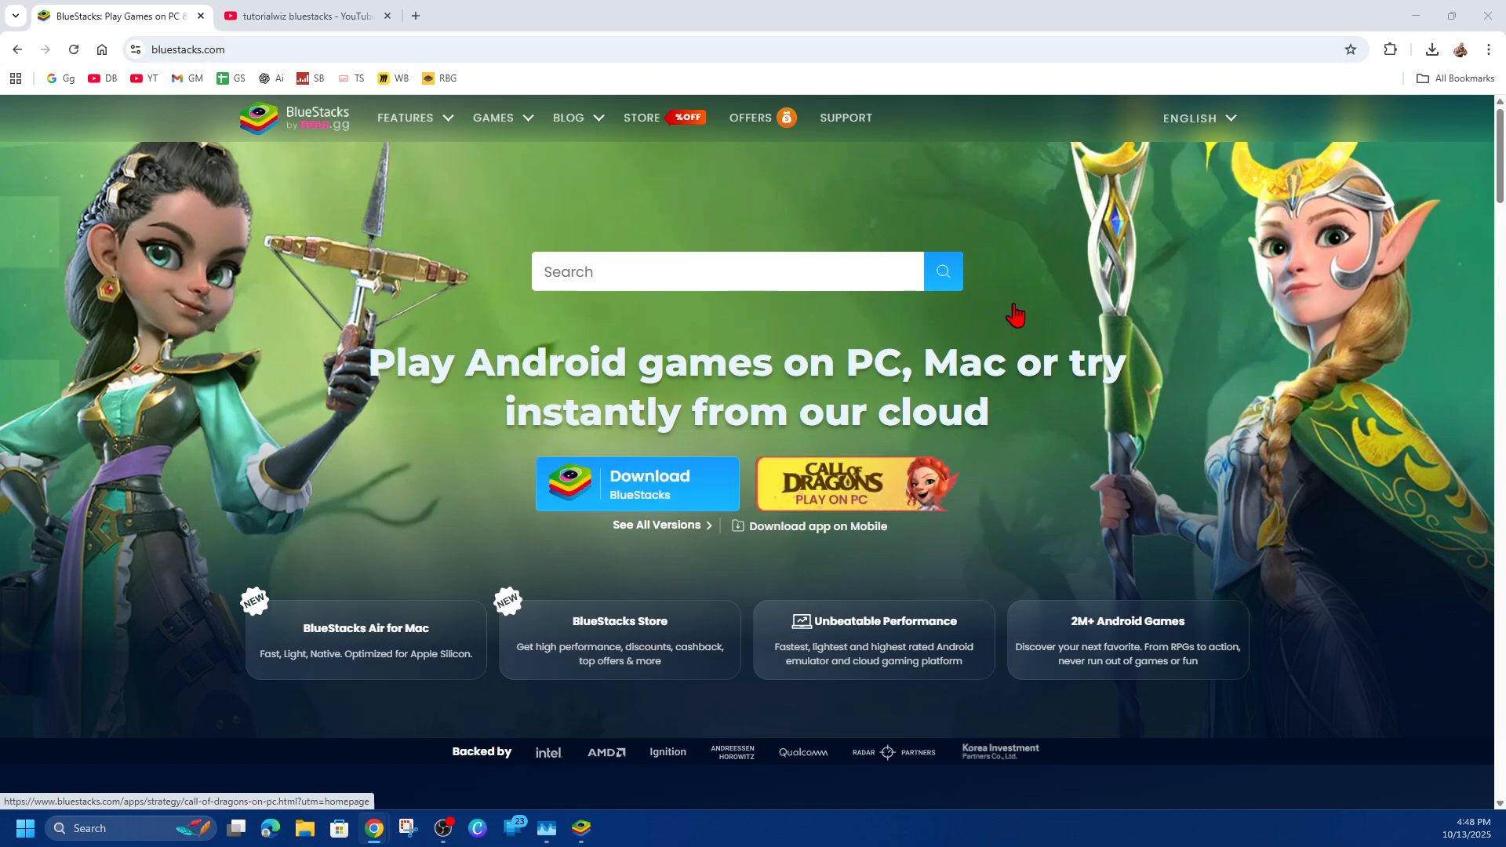
- Open BlueStacks settings at Preferences and switch off ads during gameplay
left_click(303, 16)
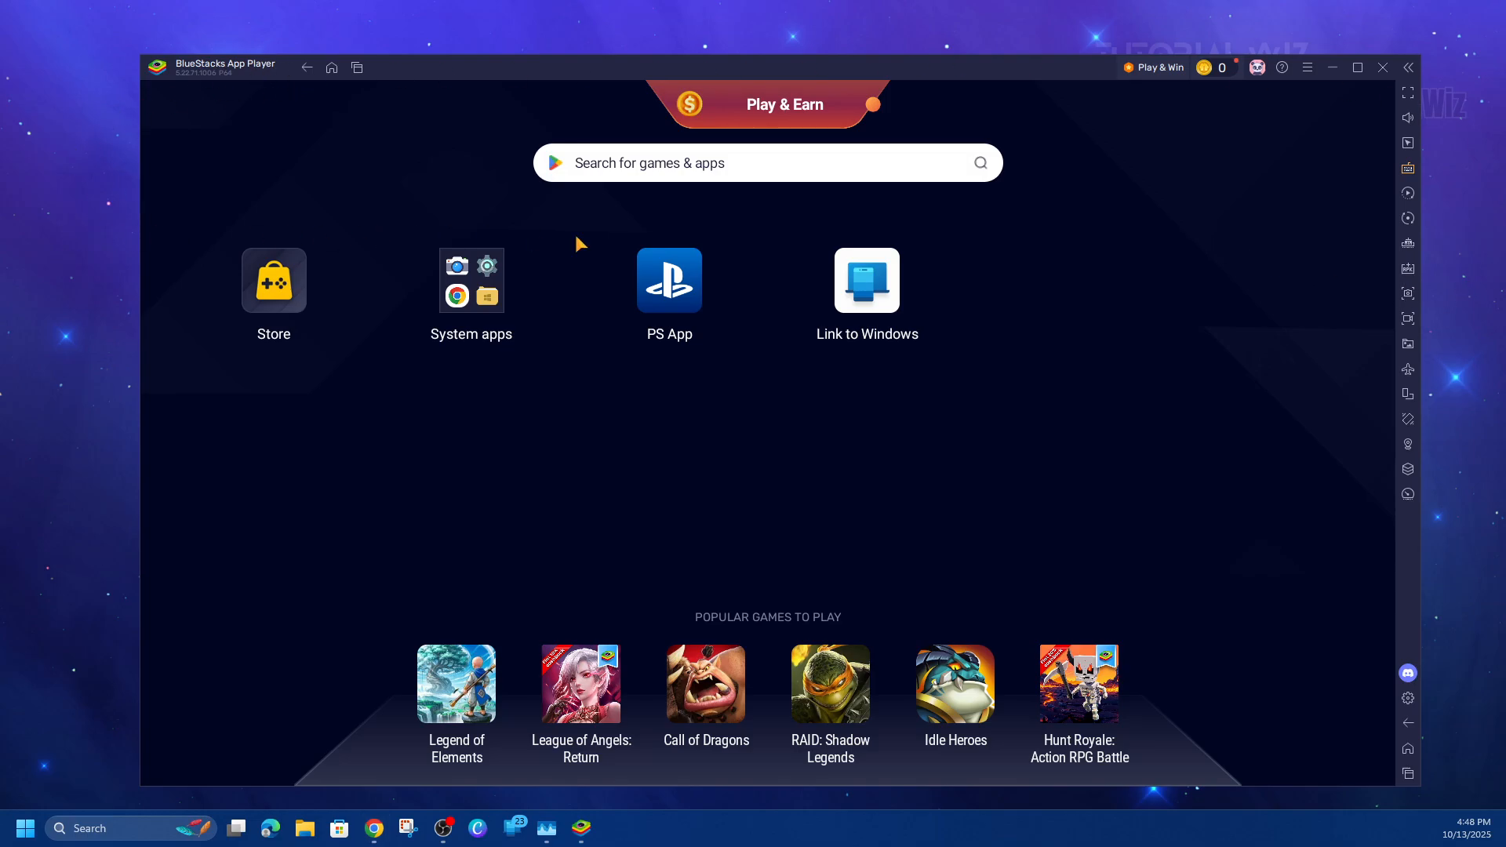
mouse_move(1408, 698)
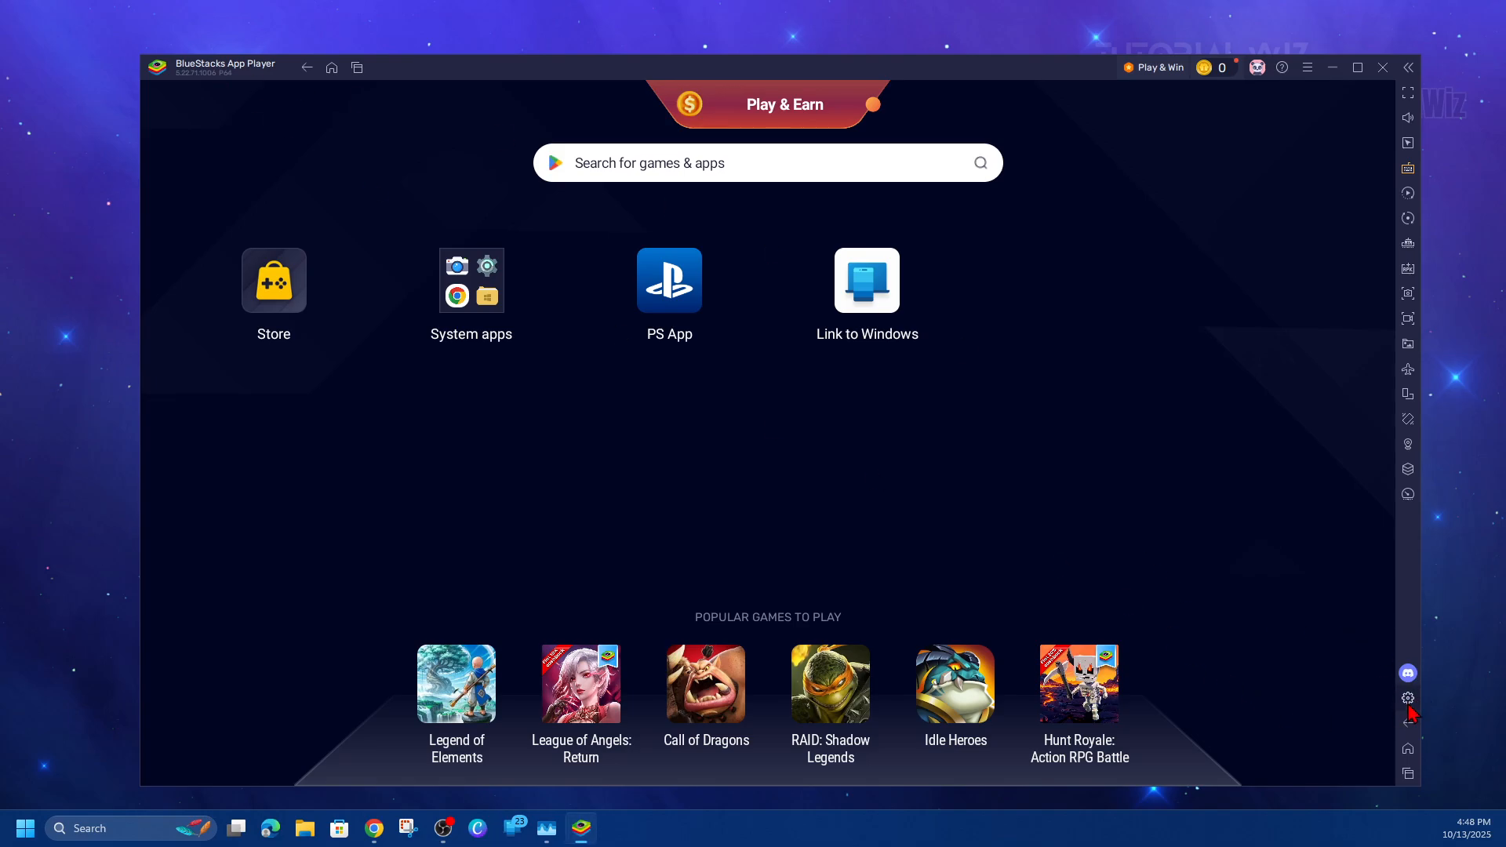
left_click(1407, 698)
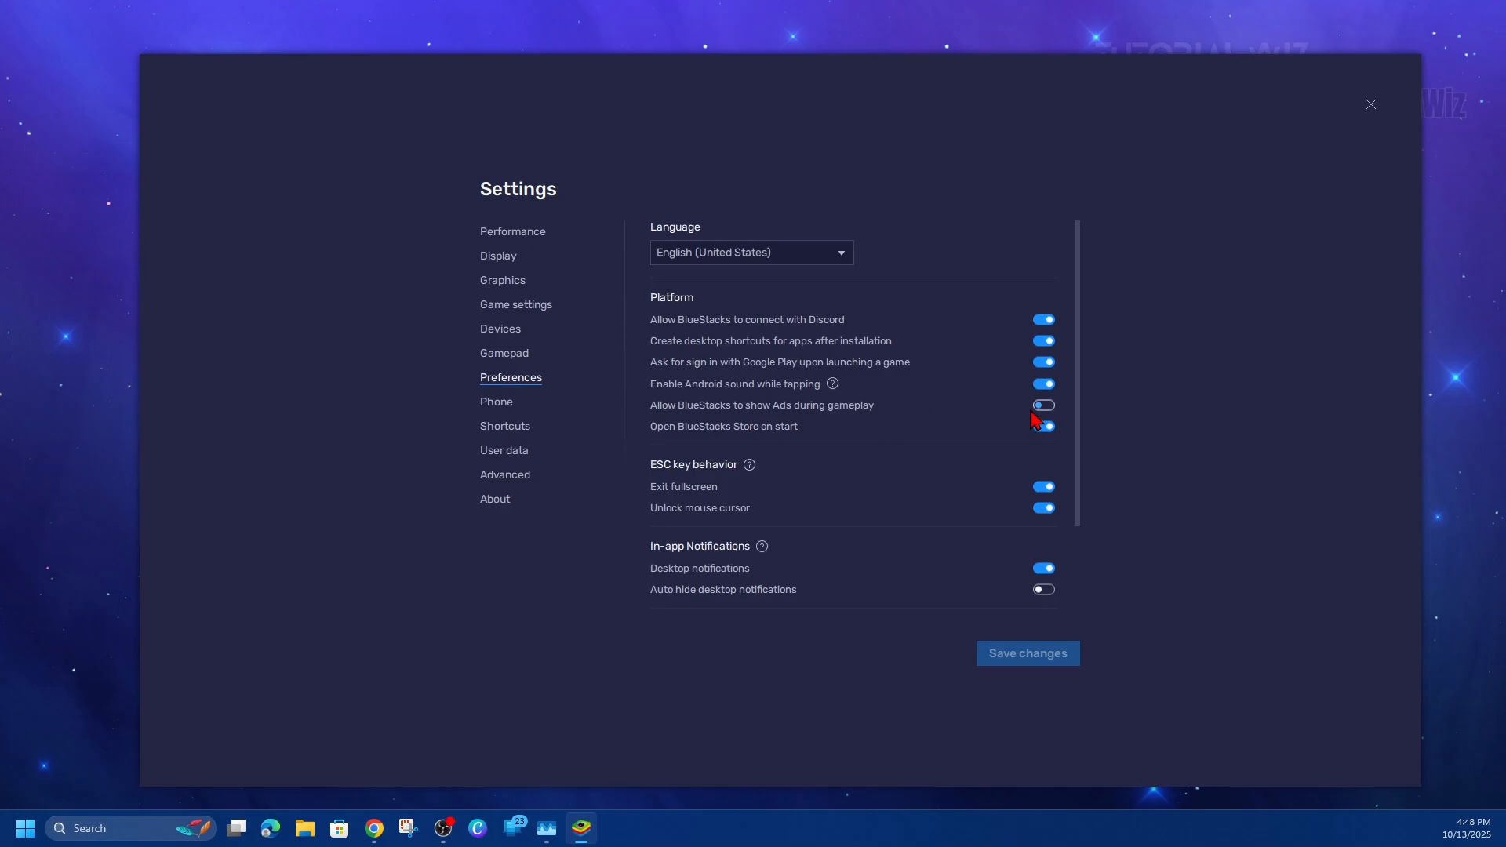
left_click(1043, 426)
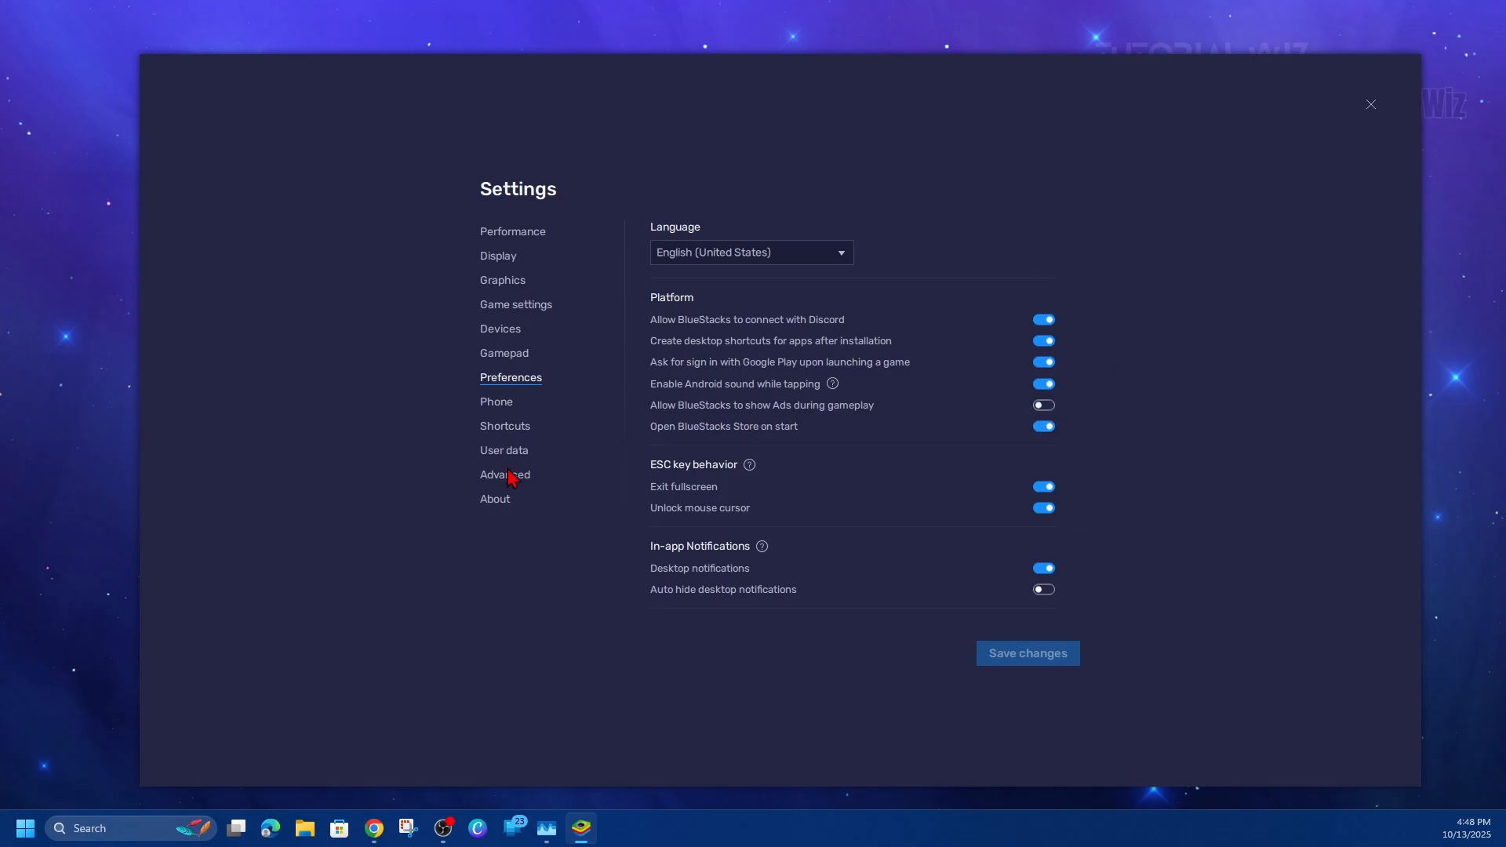
mouse_move(1370, 113)
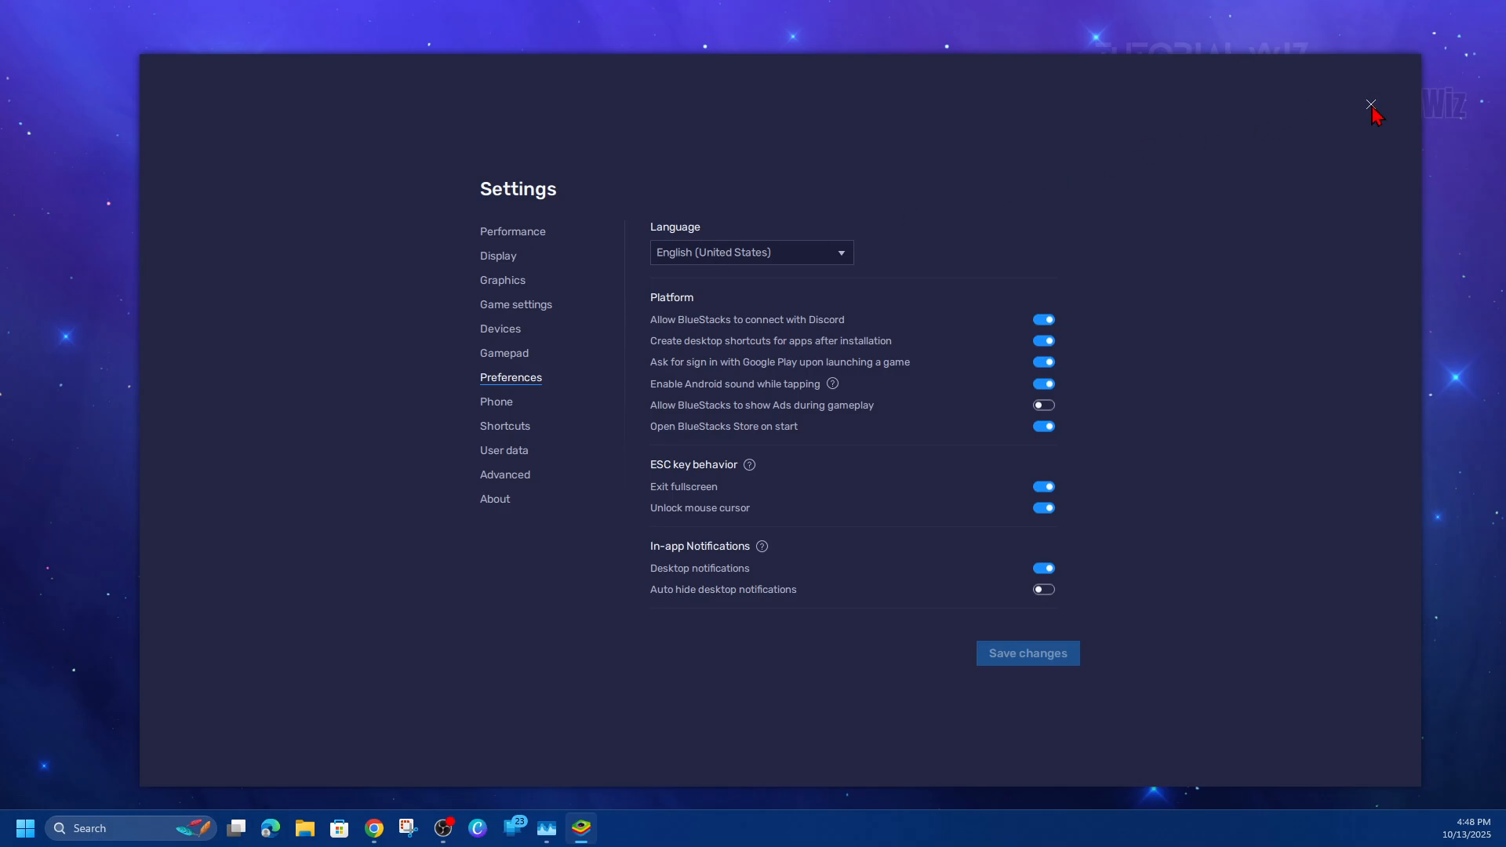
- Go to aniyomi.org/download in Chrome and start the Stable v0.18.1.0 download
left_click(1370, 103)
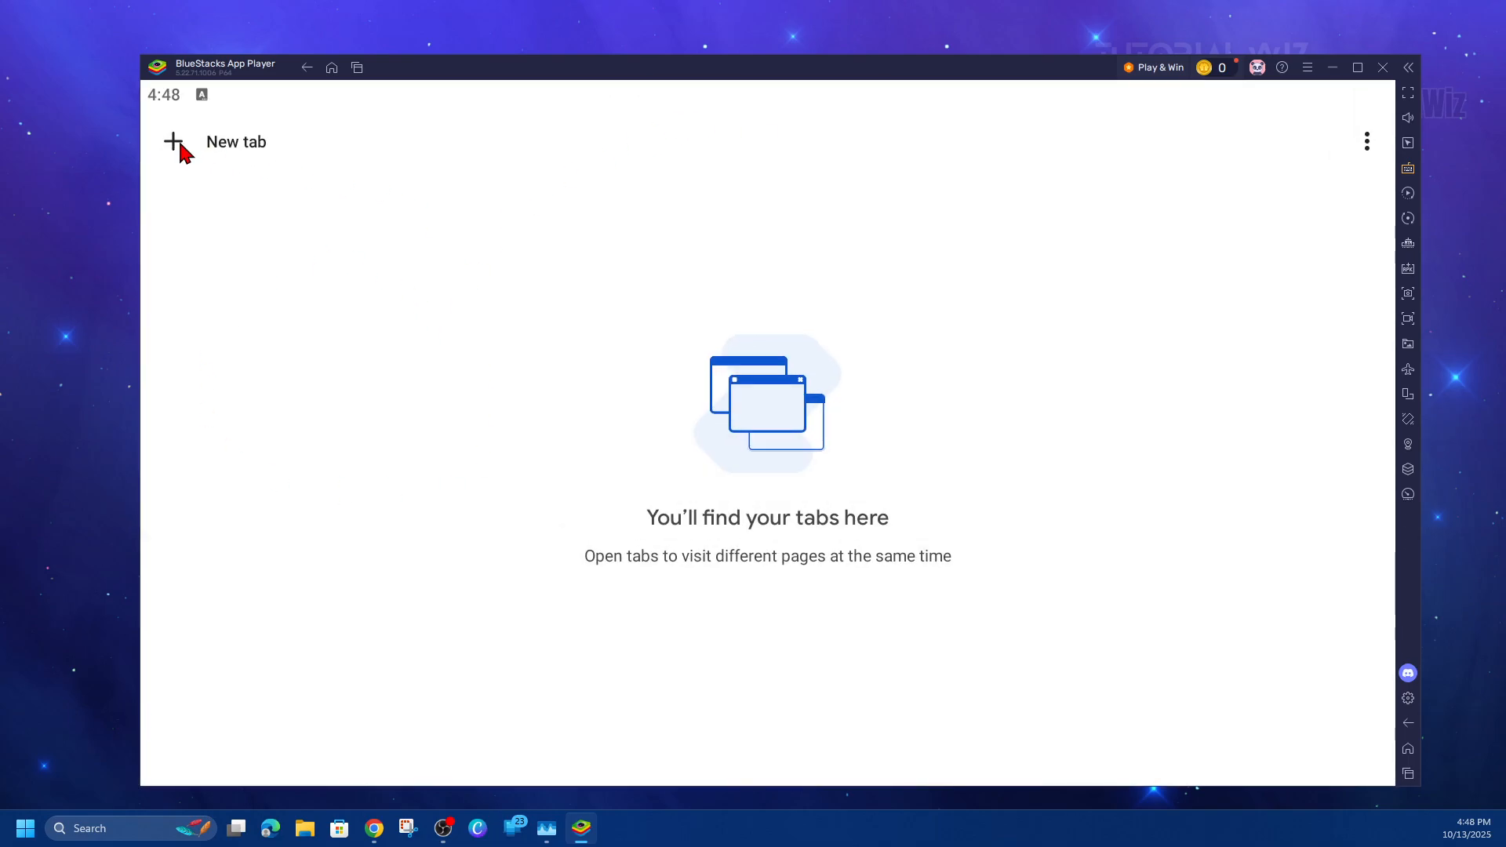
type("aniyomi.org/download")
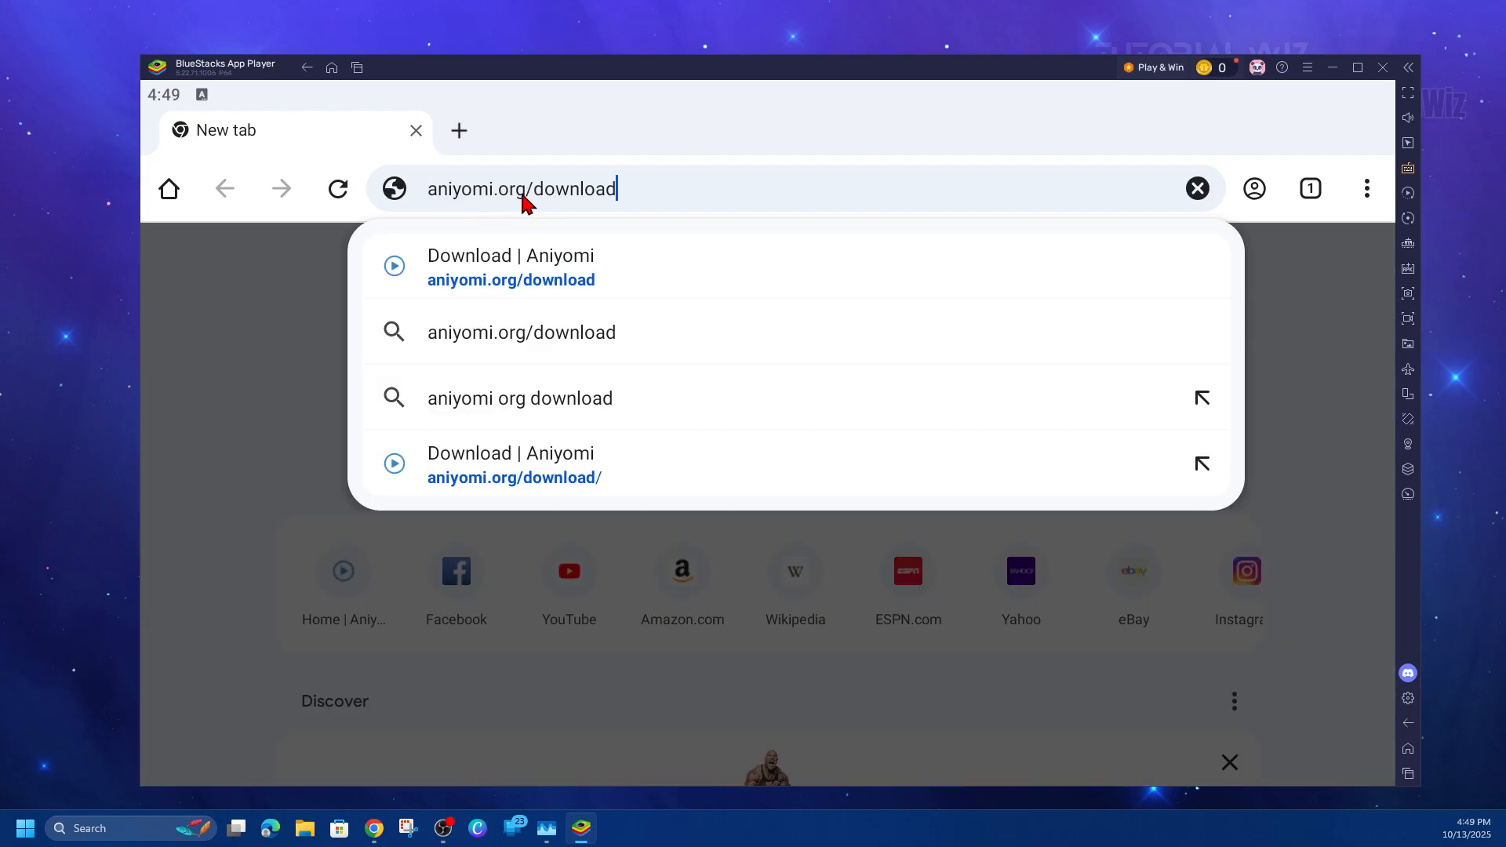
mouse_move(586, 214)
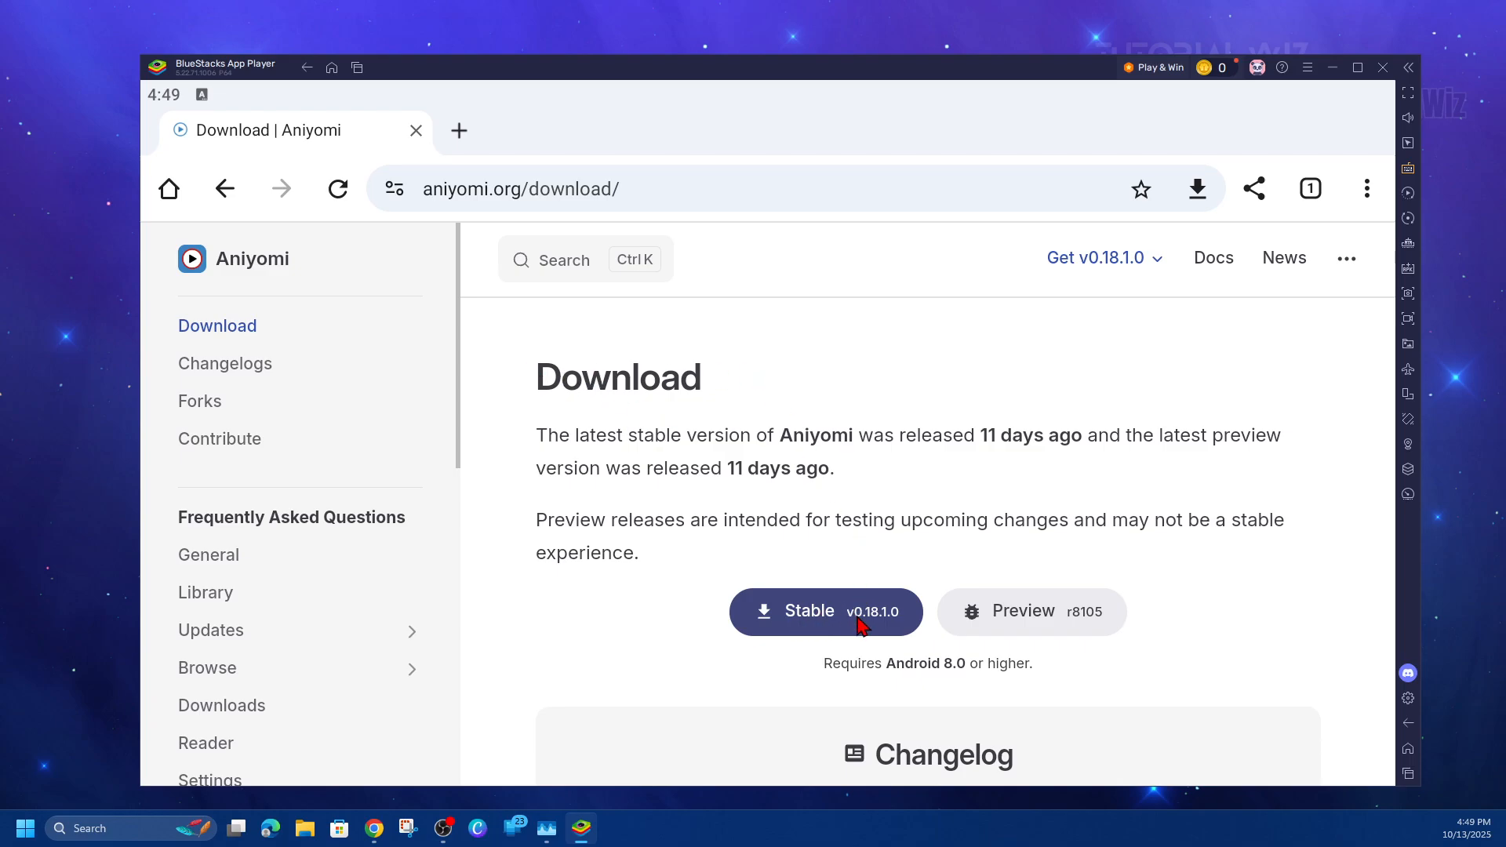
left_click(825, 612)
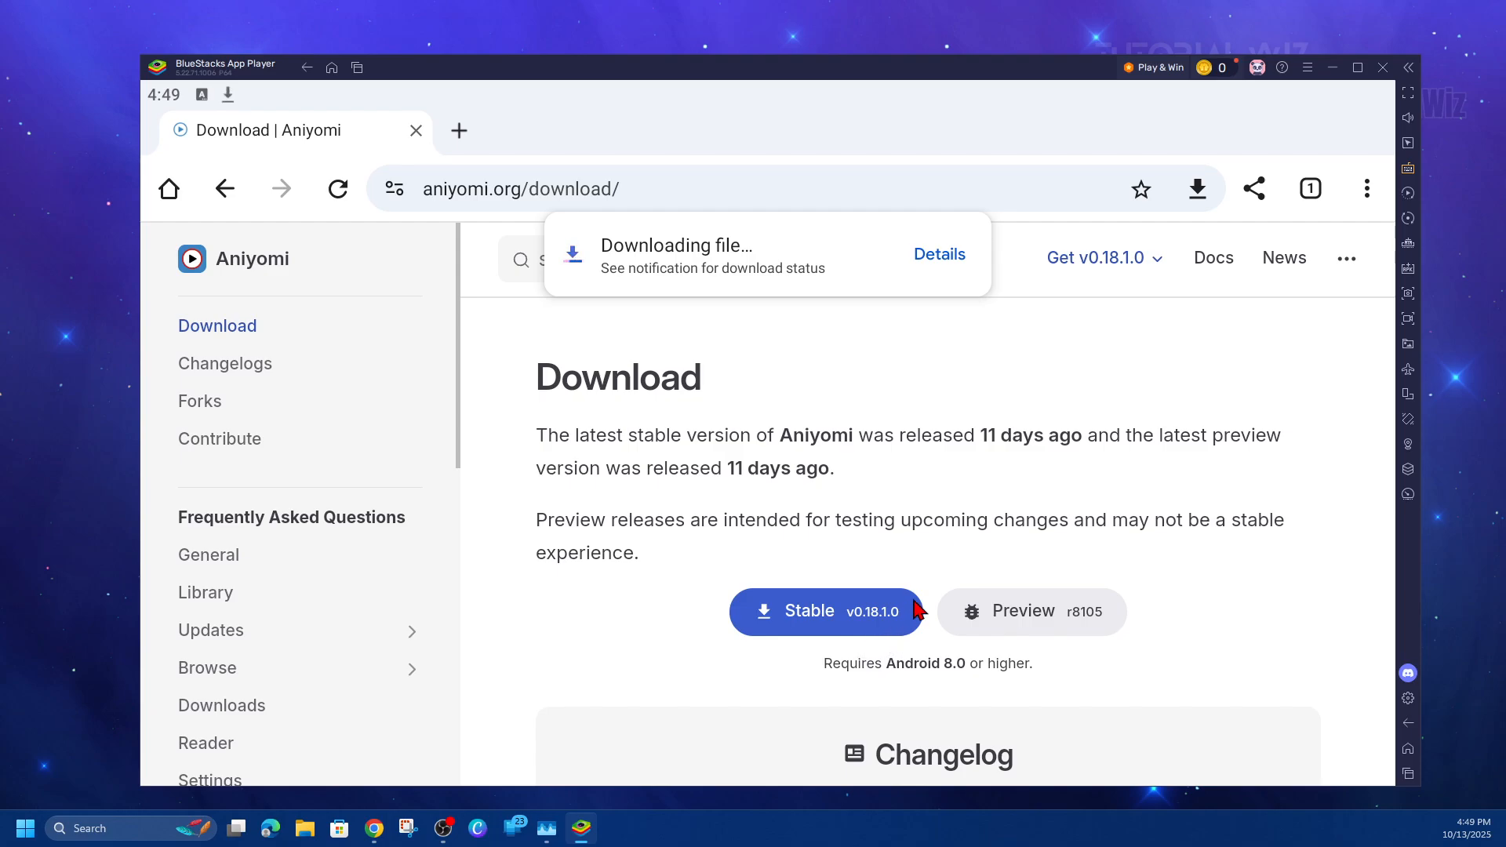
mouse_move(682, 288)
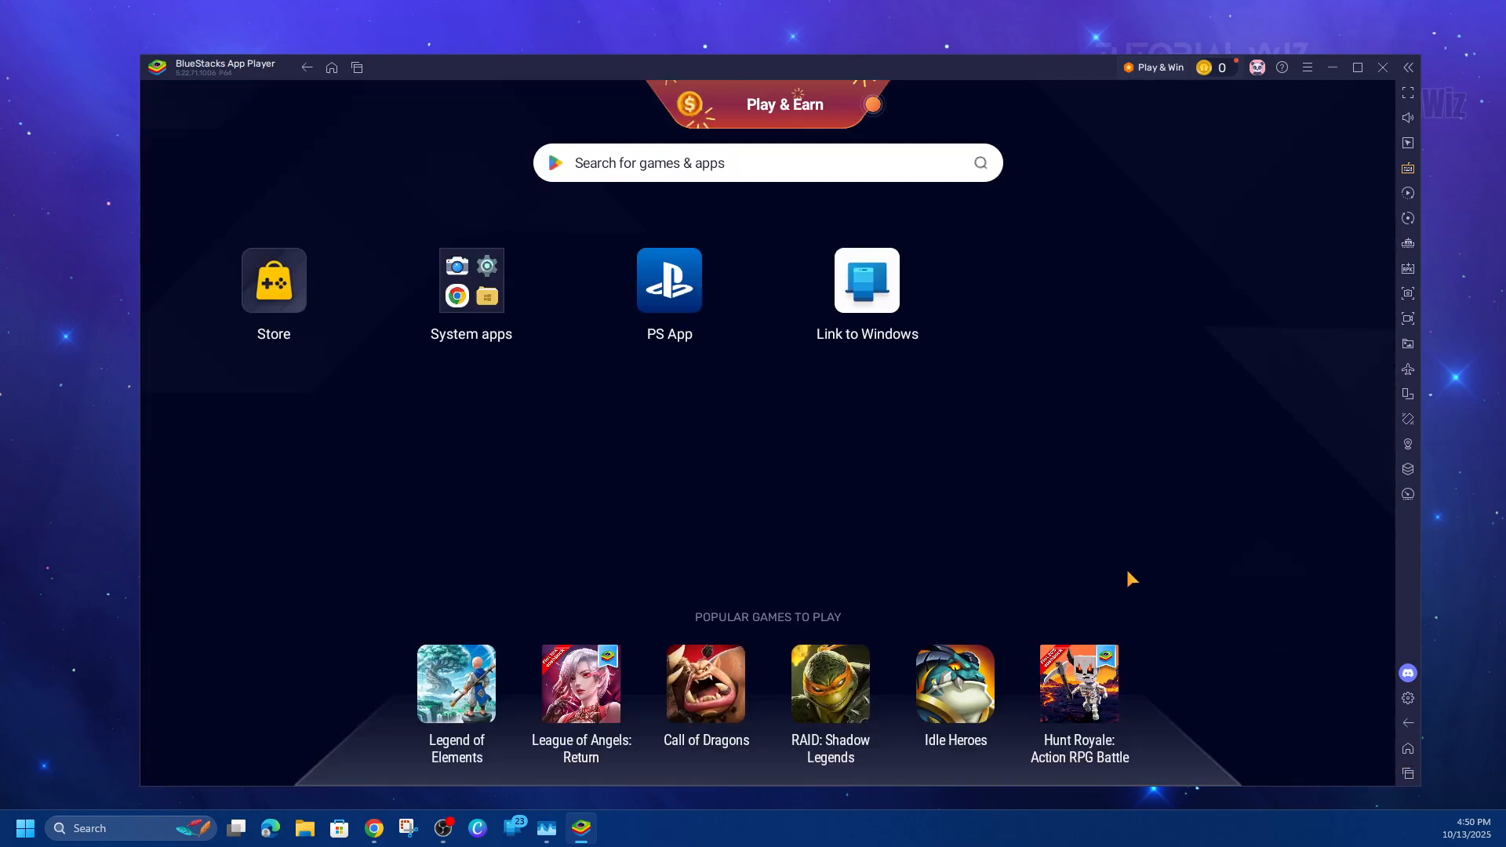
- Open Media Manager from the System apps folder to see the Aniyomi v0.18.1.0 file
left_click(471, 281)
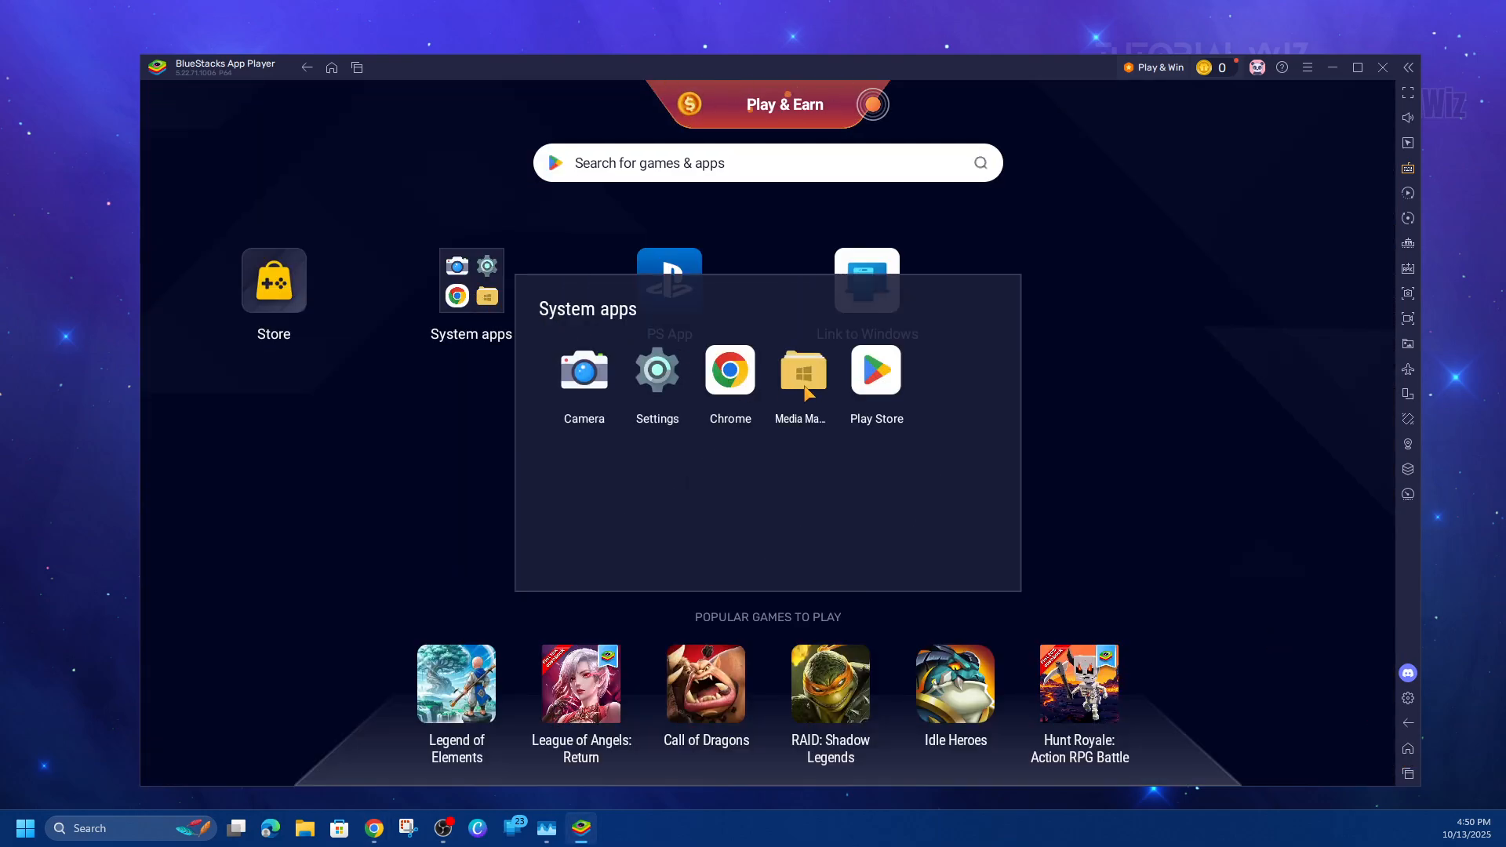
left_click(800, 370)
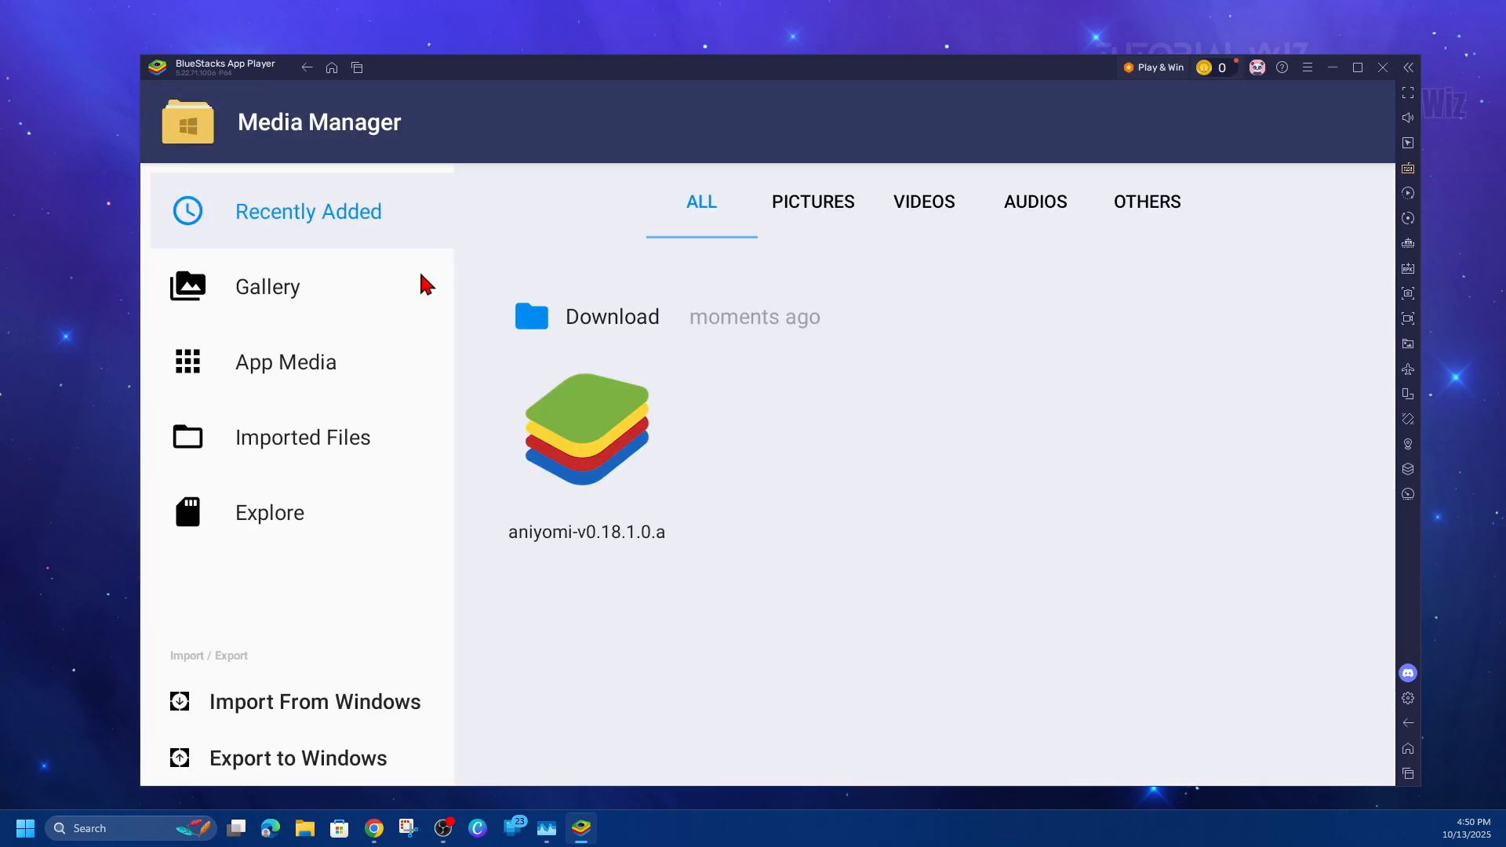
mouse_move(654, 502)
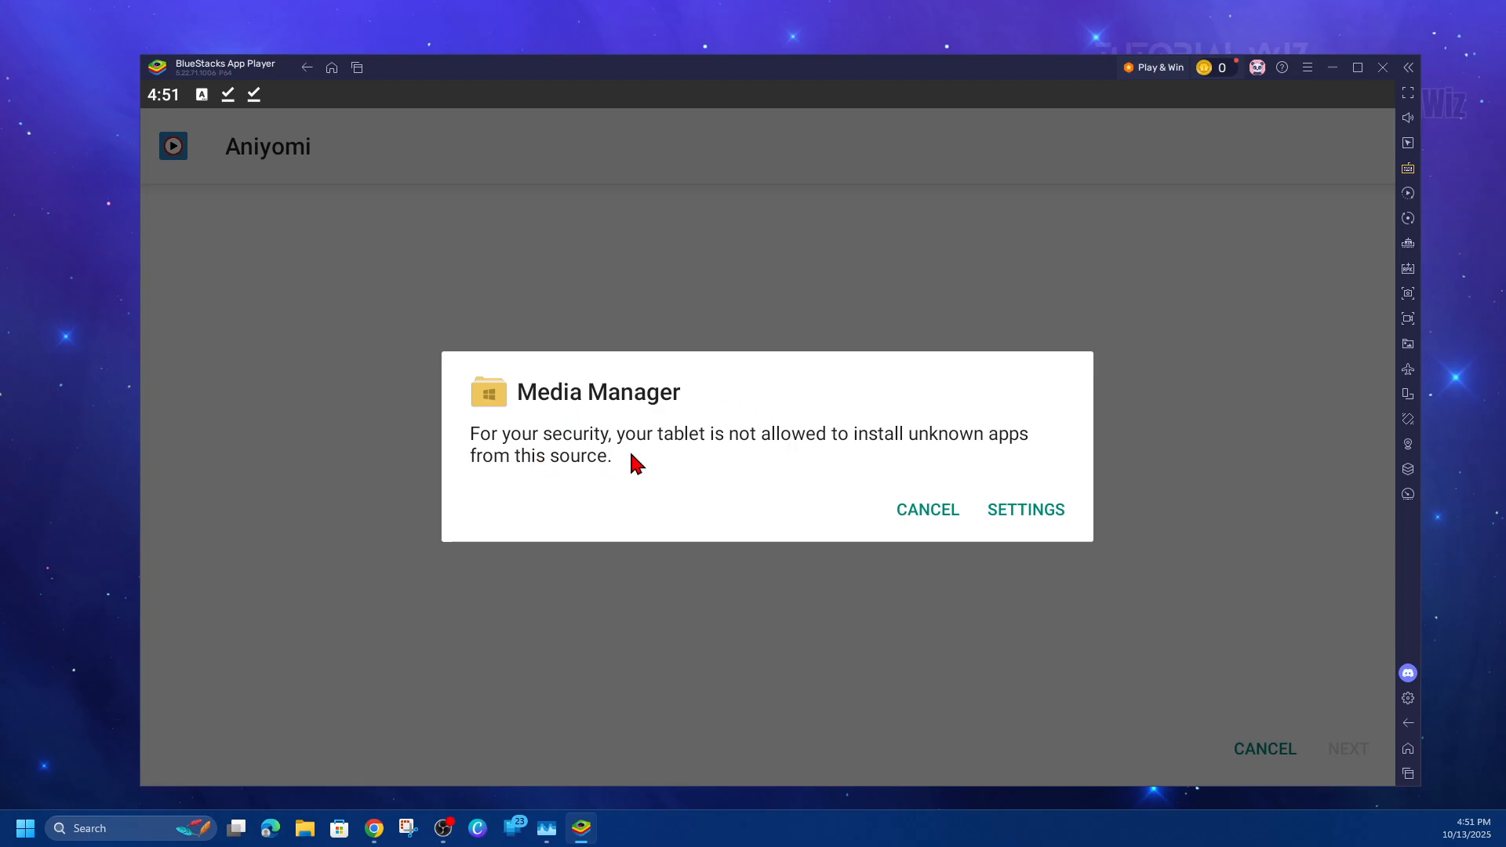
mouse_move(1043, 519)
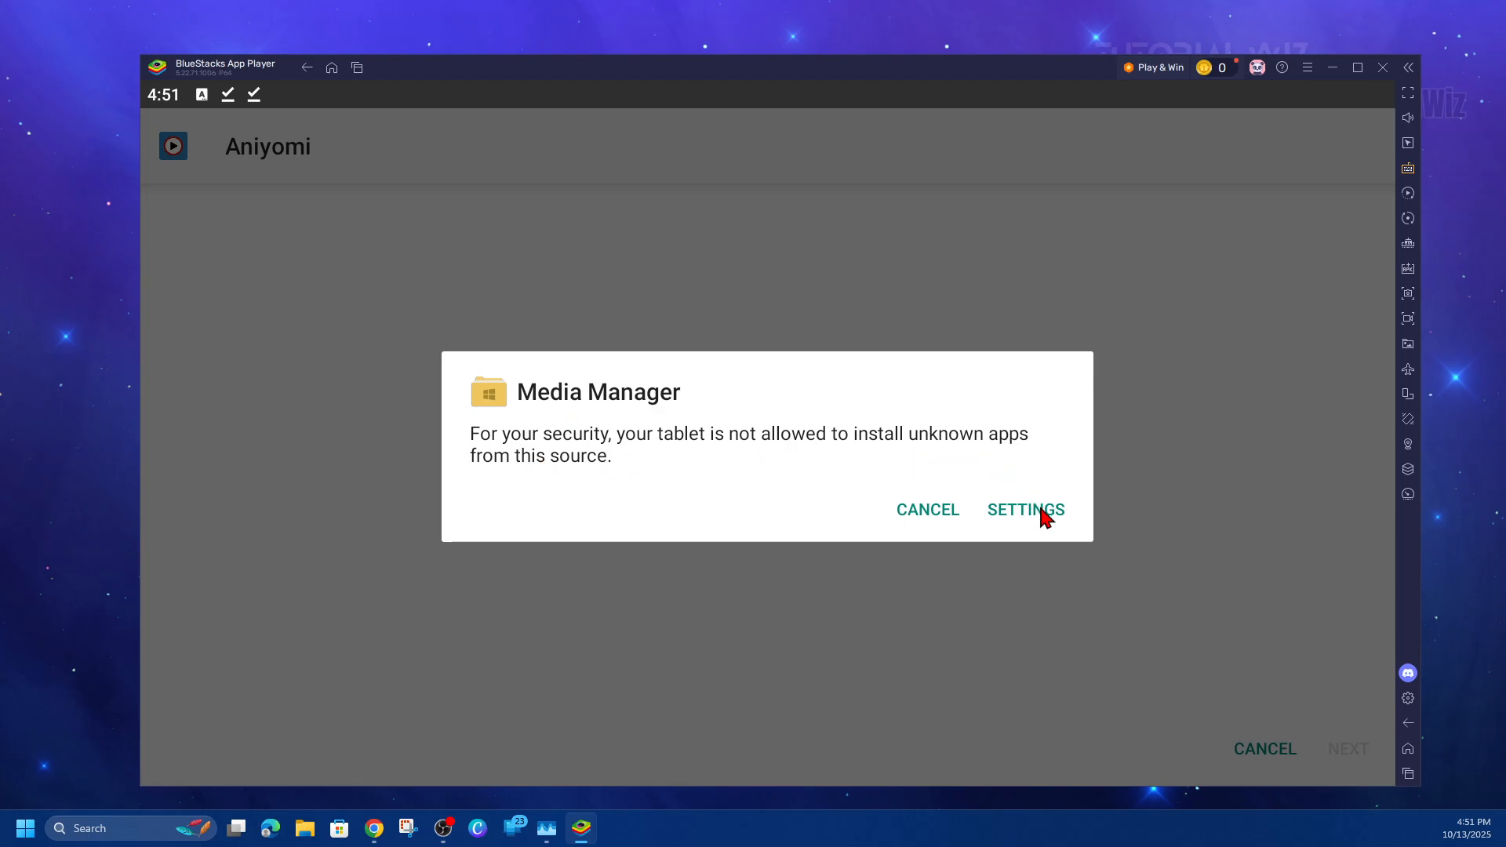
- Turn on 'Allow from this source' for Media Manager in unknown-apps settings
left_click(1025, 509)
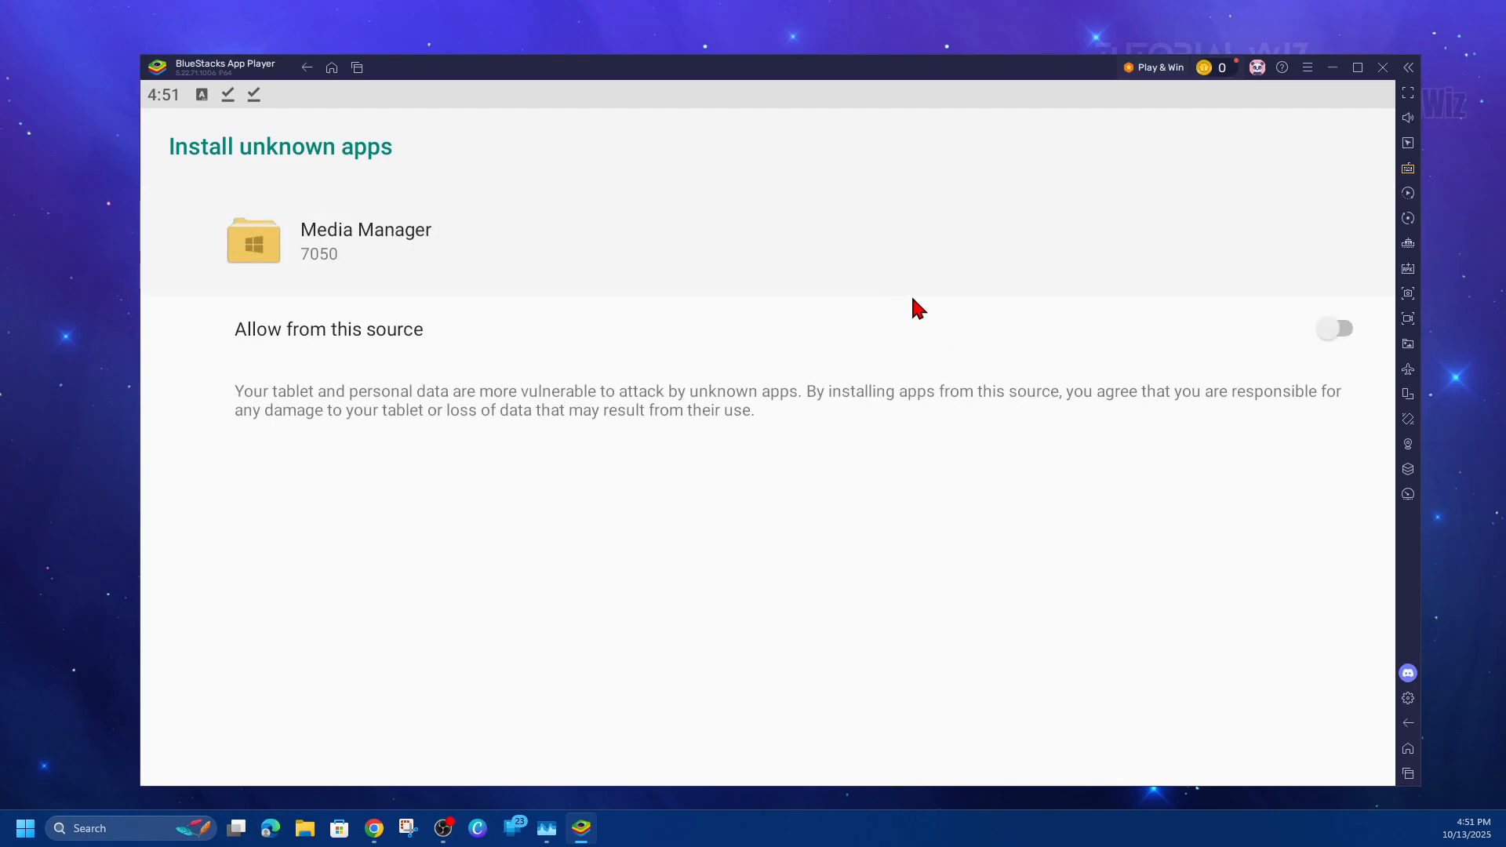
left_click(1334, 328)
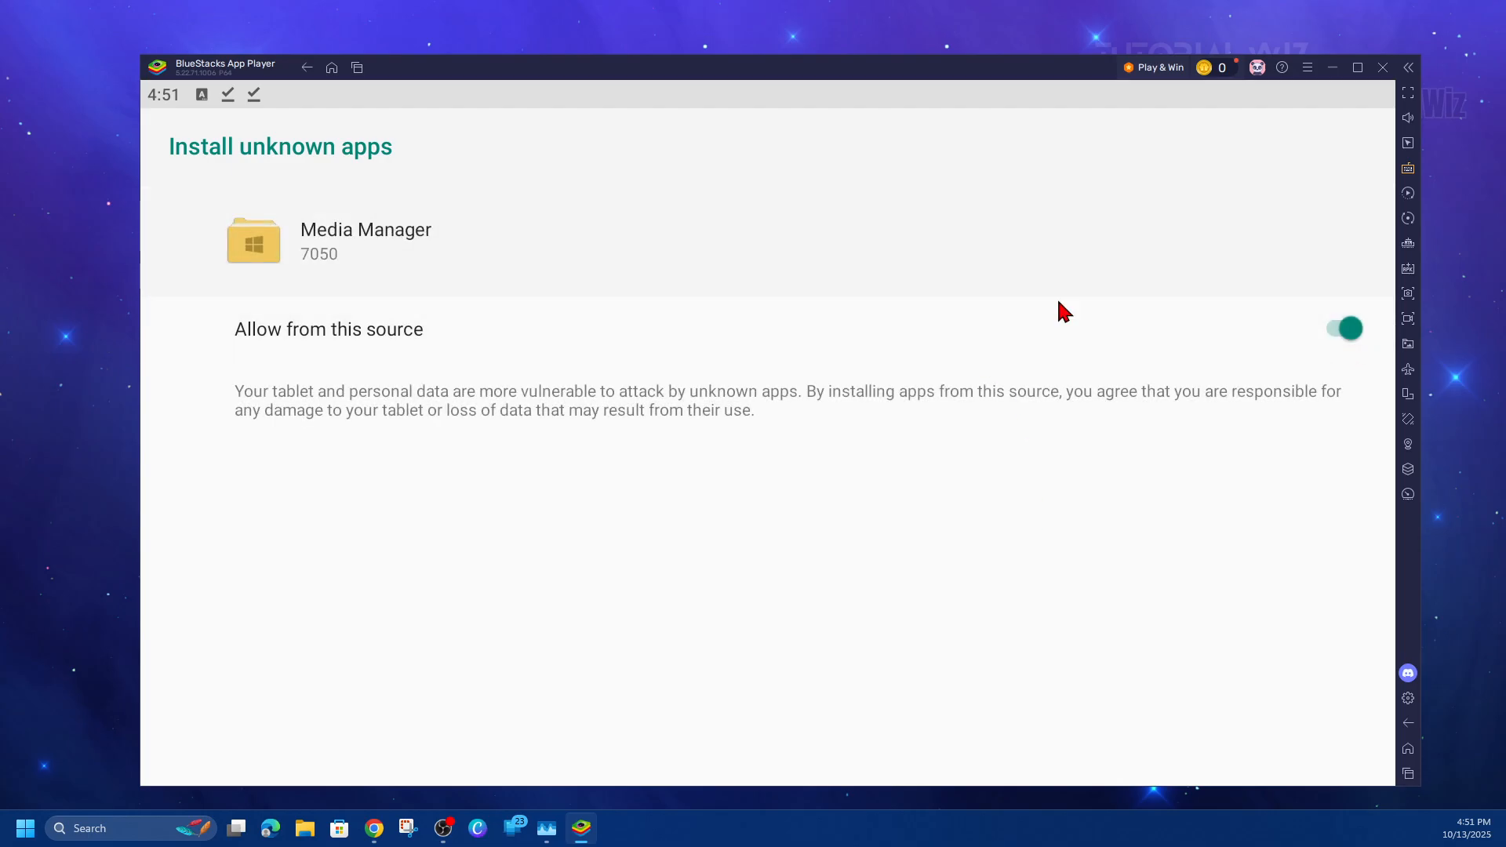
mouse_move(329, 223)
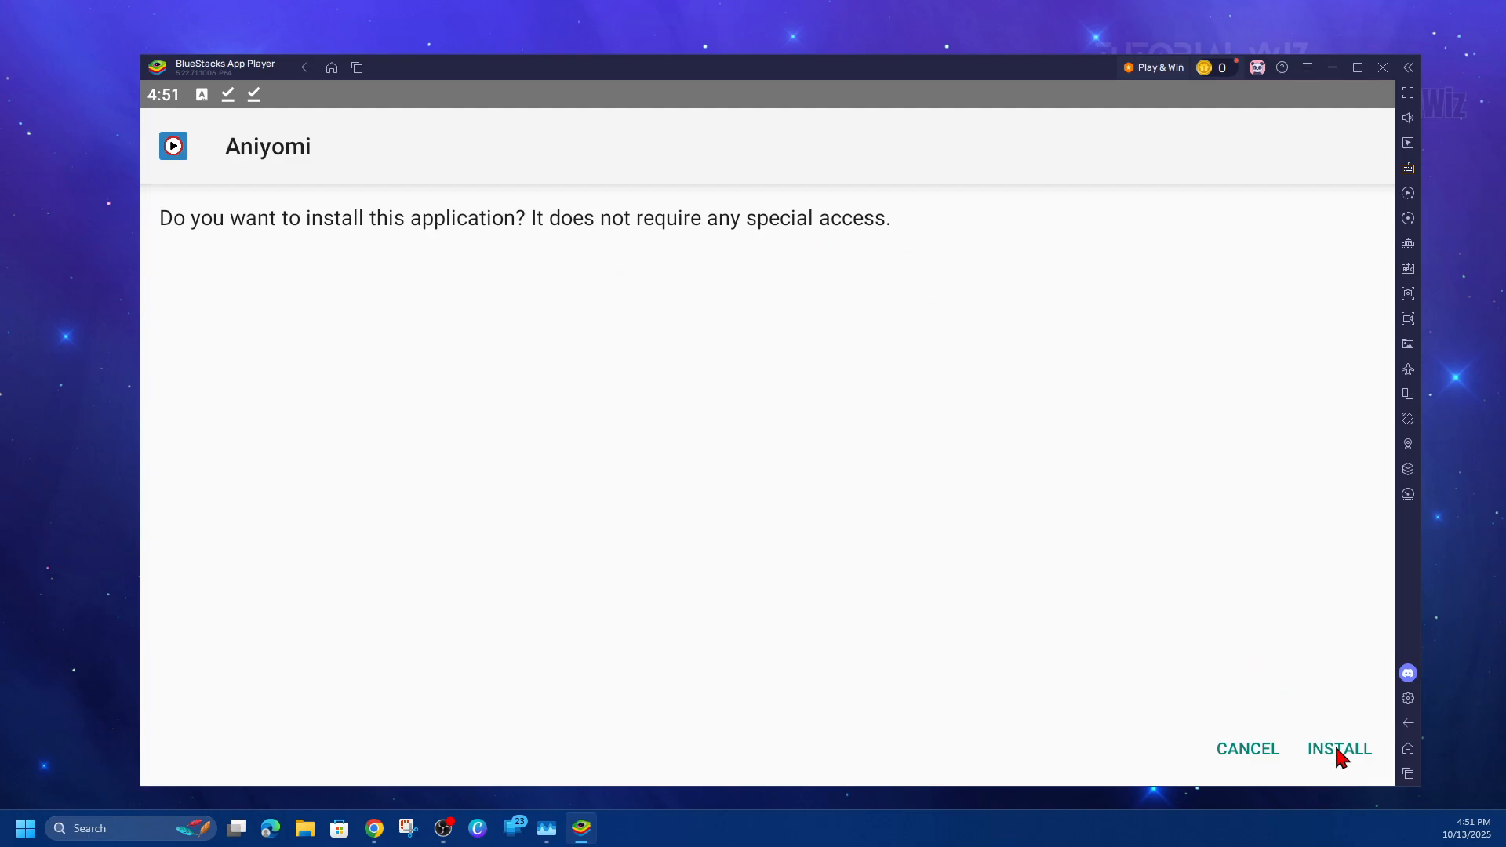
- Install Aniyomi and dismiss the 'Updated to v0.18.1.0' notice
left_click(1339, 749)
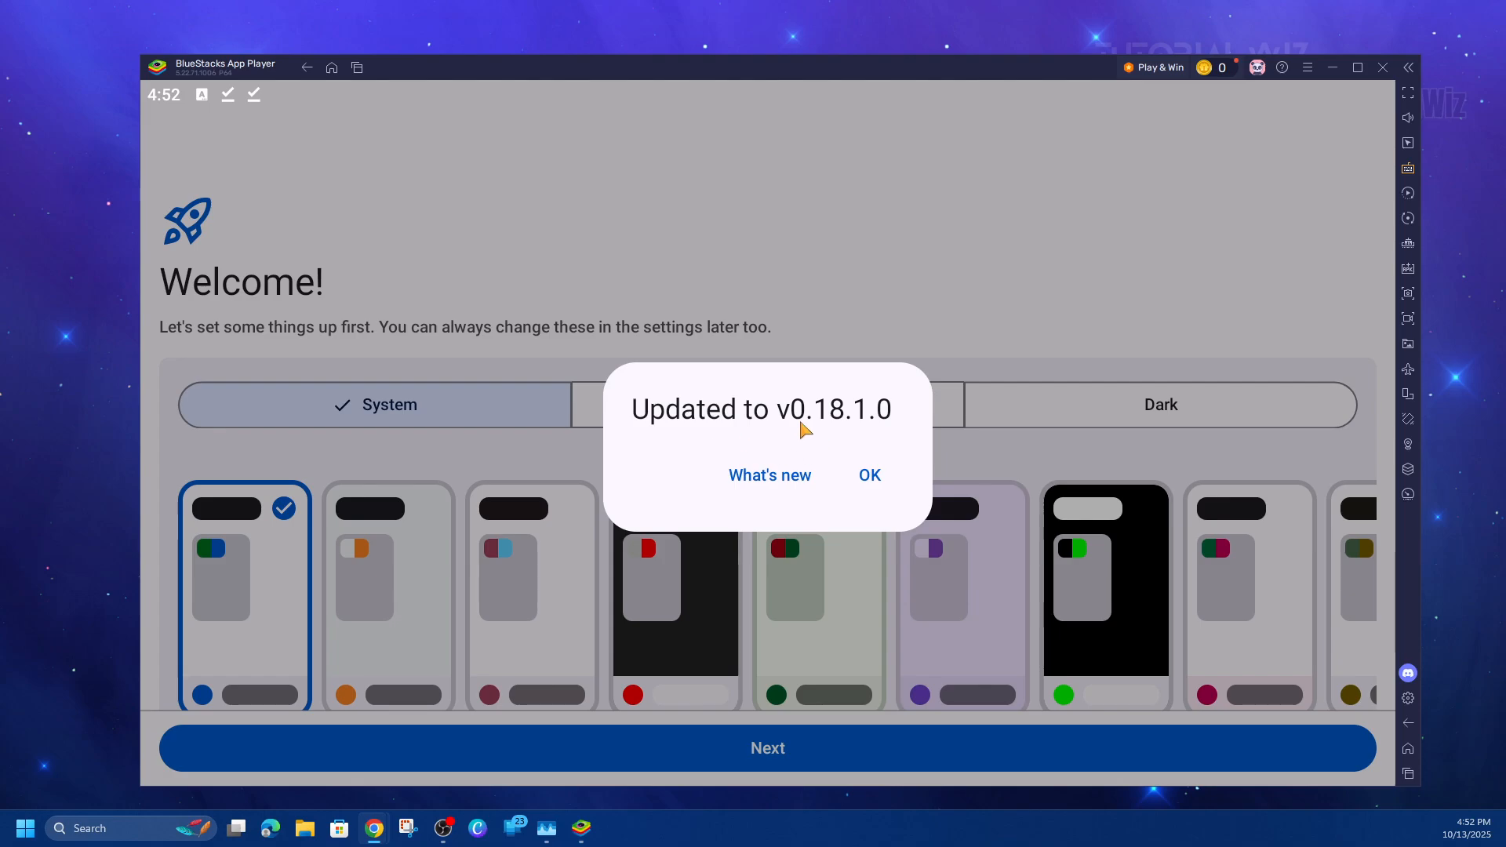
left_click(869, 474)
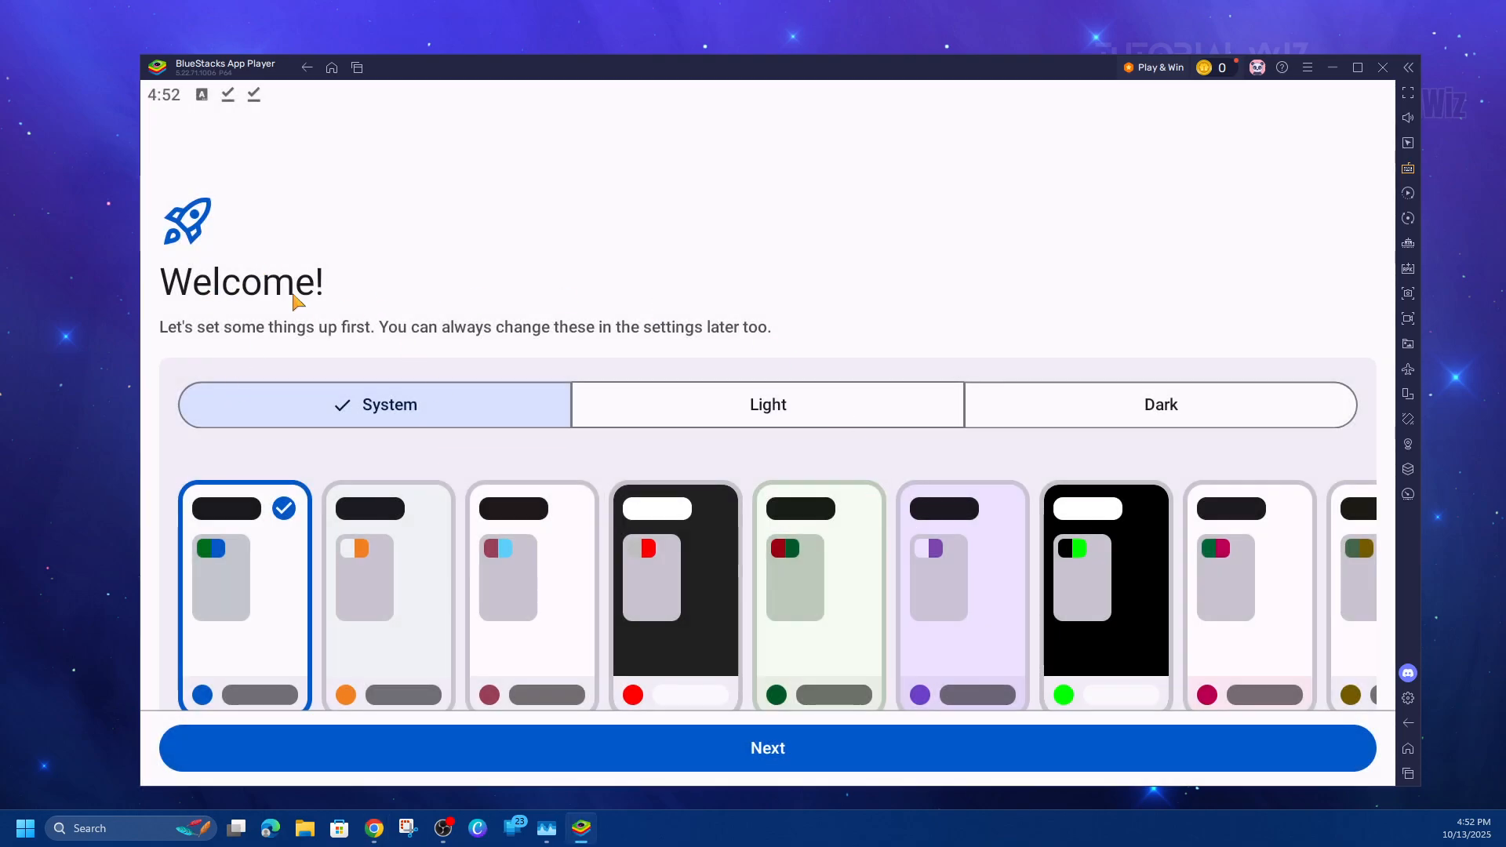
mouse_move(471, 344)
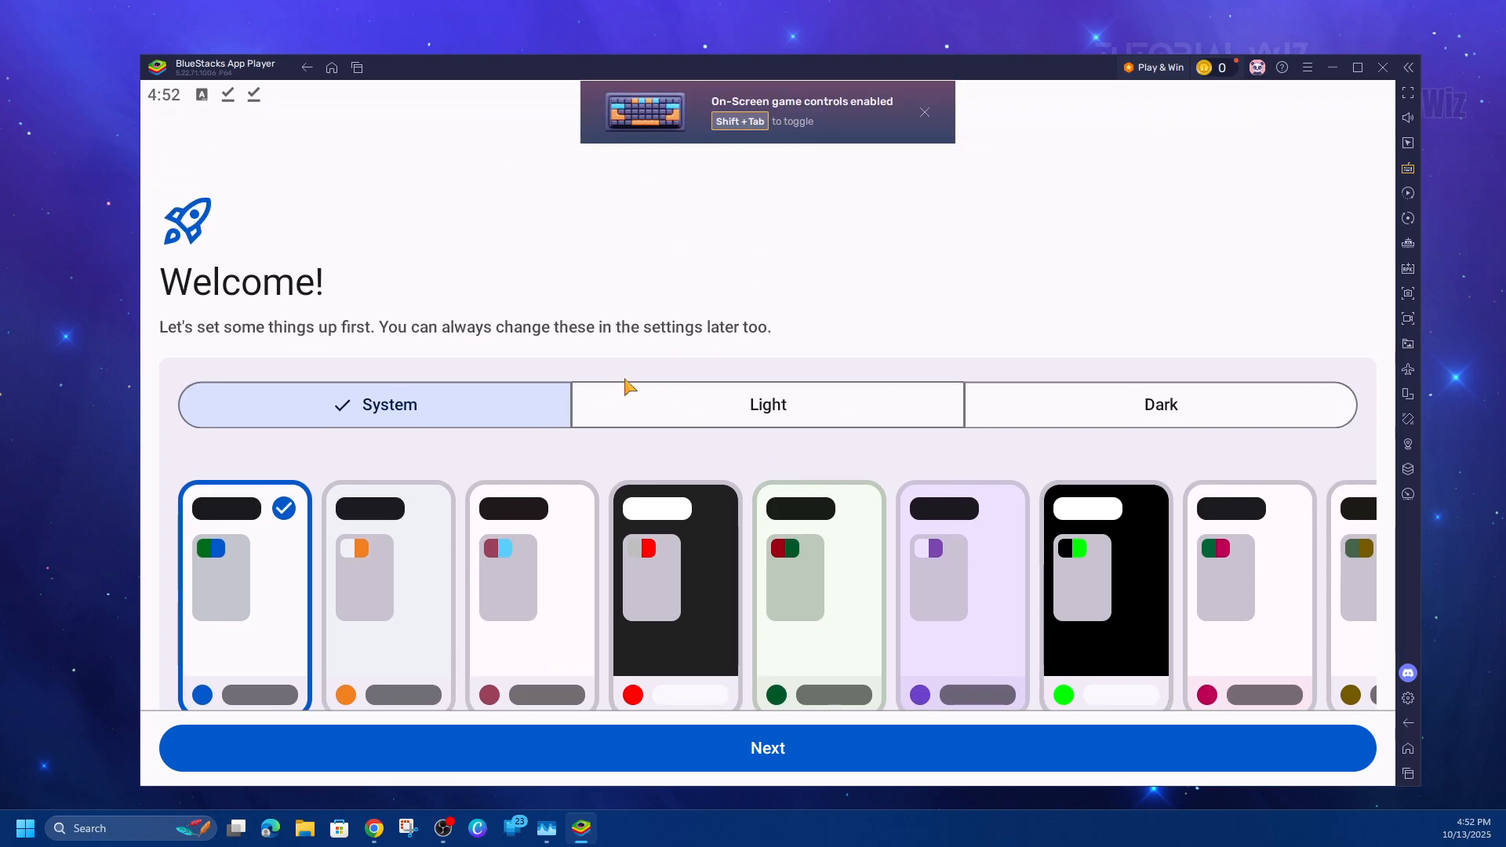
mouse_move(537, 253)
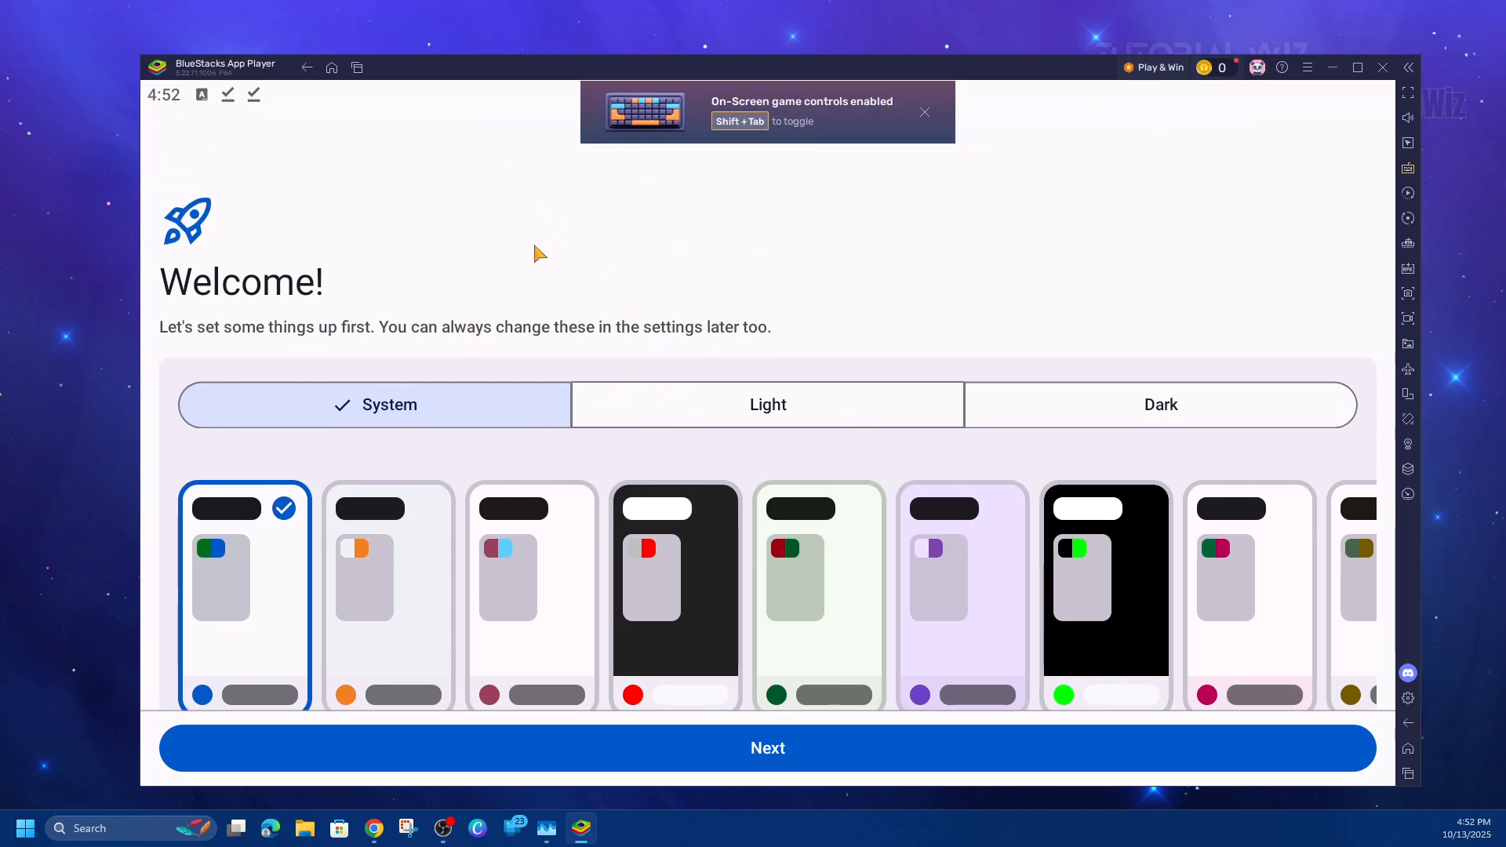
mouse_move(593, 266)
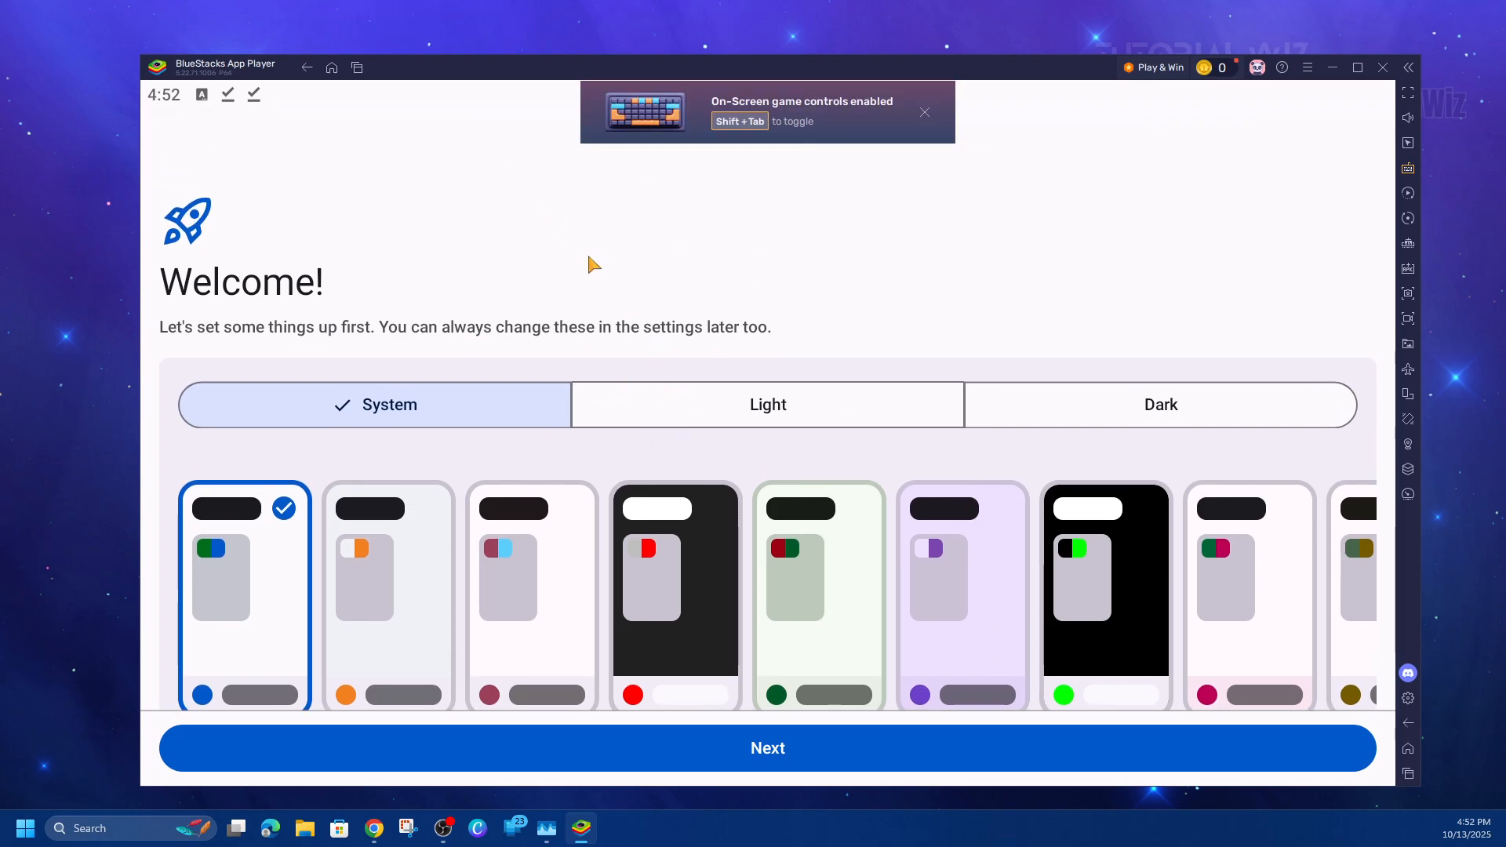